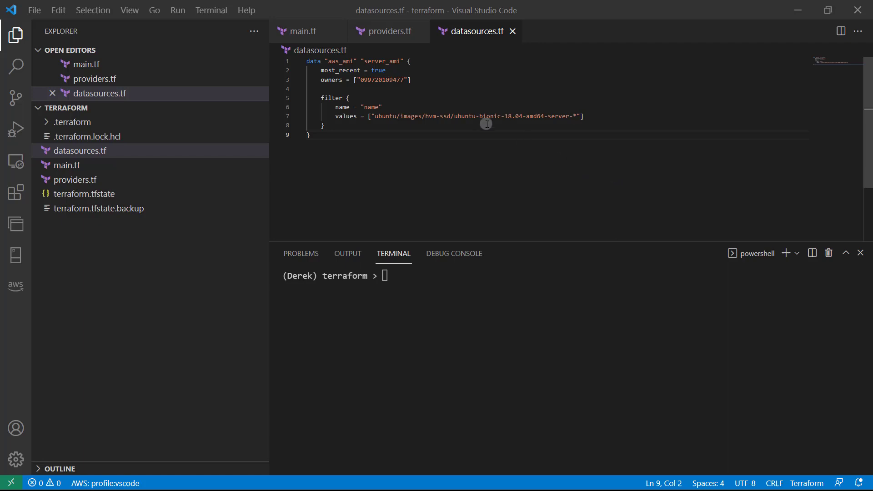
# Step: Switch the editor from datasources.tf to main.tf
pyautogui.click(298, 30)
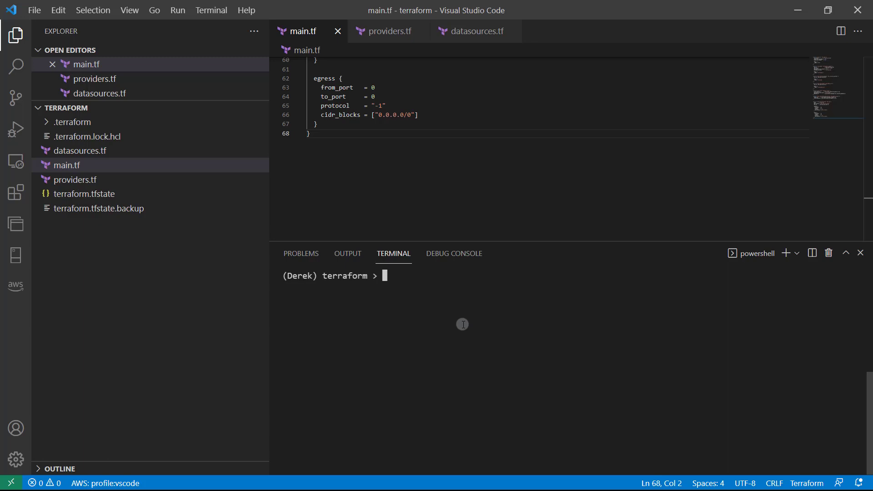
pyautogui.moveTo(502, 339)
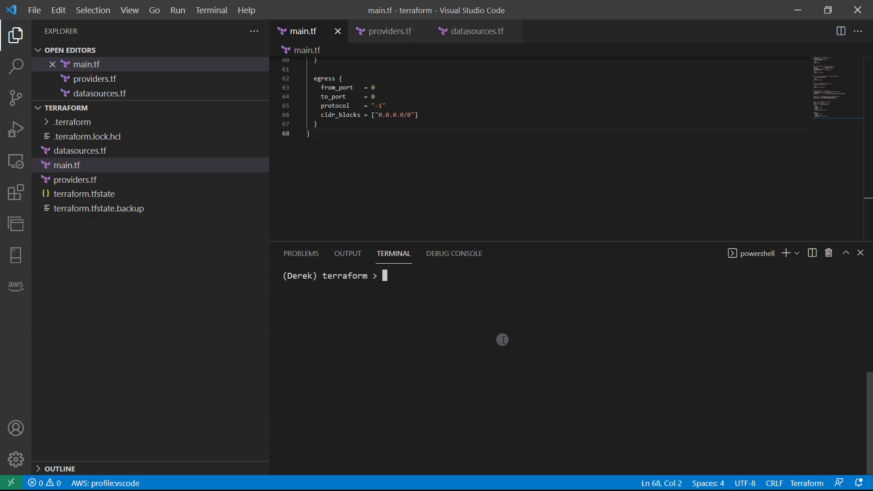
# Step: Run ssh-keygen -t ed25519 in the integrated terminal
pyautogui.write('ssh-')
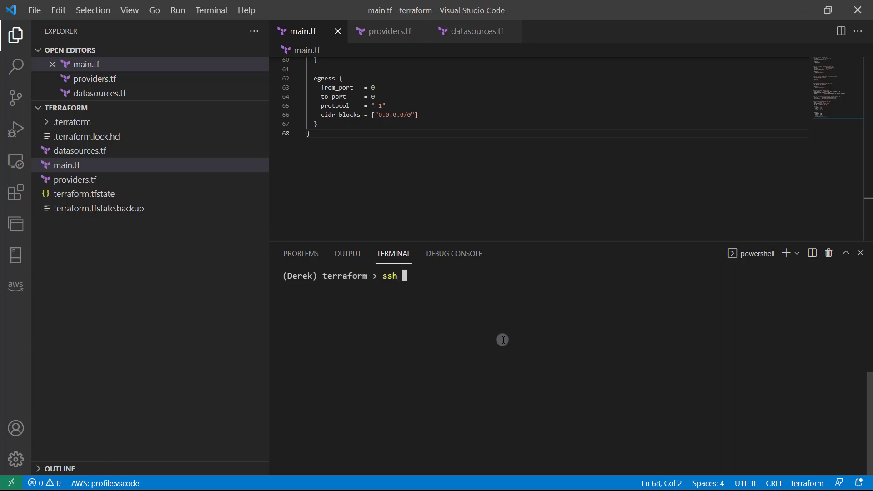
pyautogui.write('keygen')
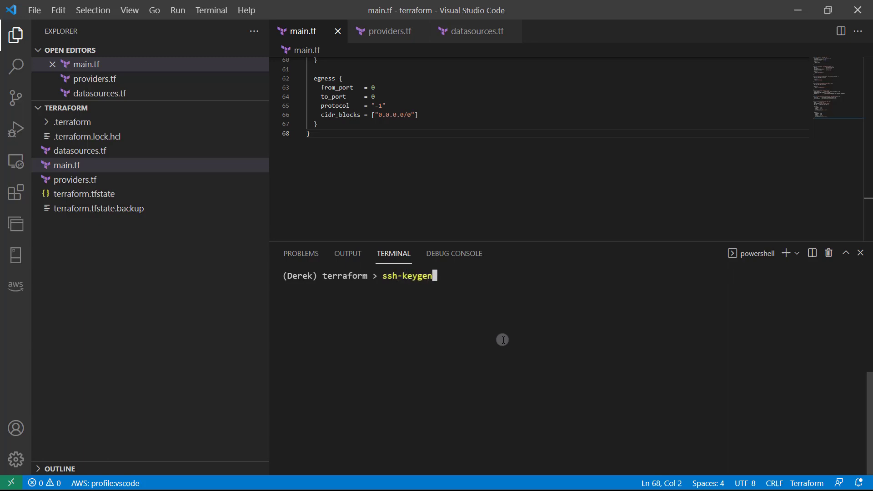
pyautogui.write('-t')
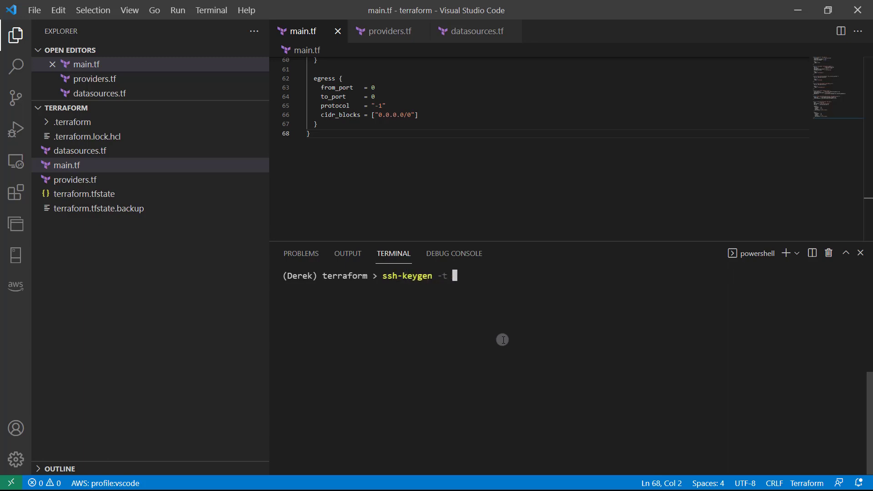
pyautogui.write('ed')
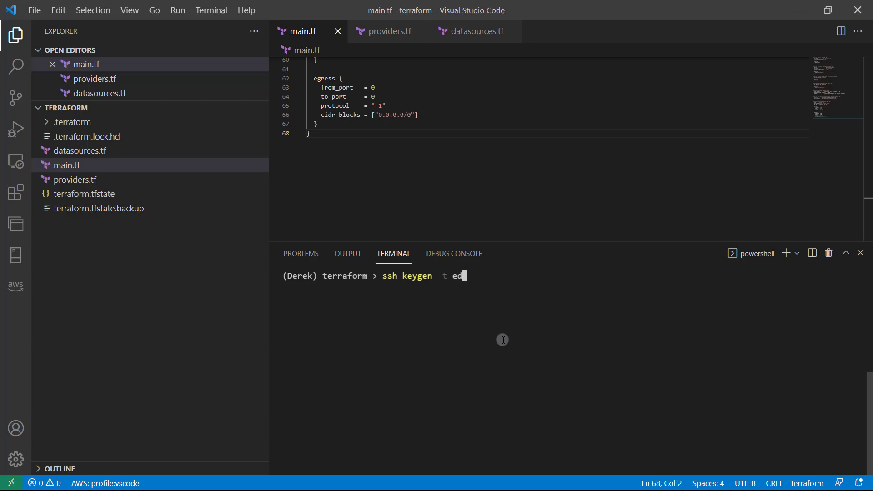
pyautogui.write('25519')
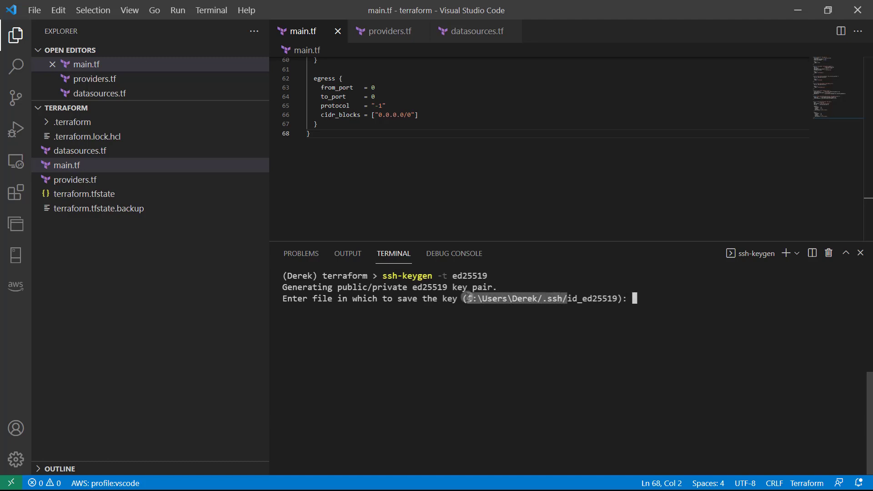
pyautogui.moveTo(571, 305)
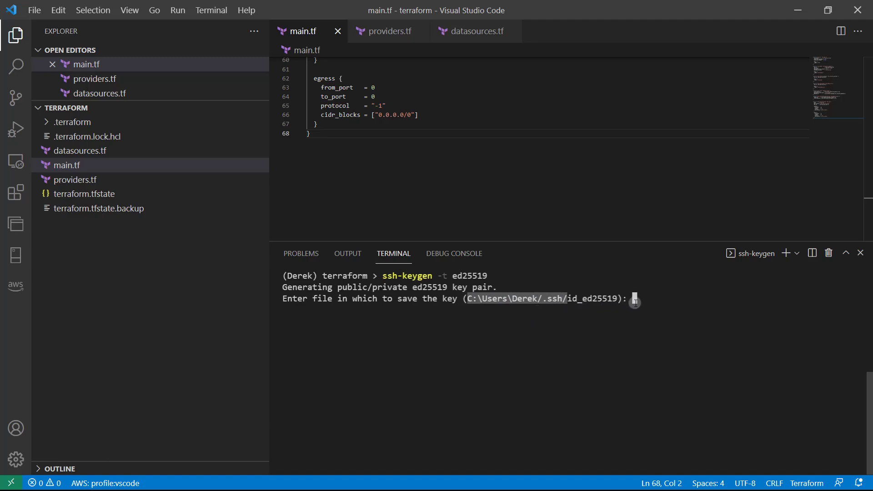
# Step: Save the new key as C:\Users\Derek/.ssh/mtckey and accept the passphrase prompts
pyautogui.write('C:\\Users\\Derek/.ssh/')
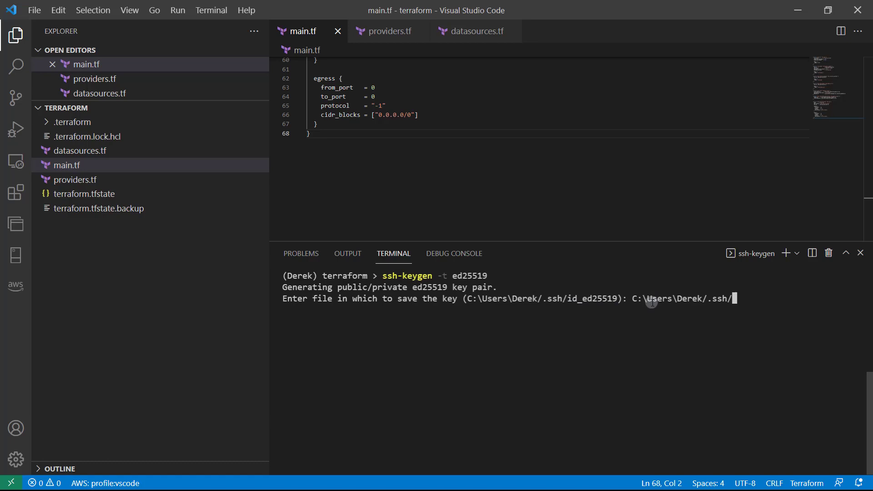
pyautogui.write('mtc')
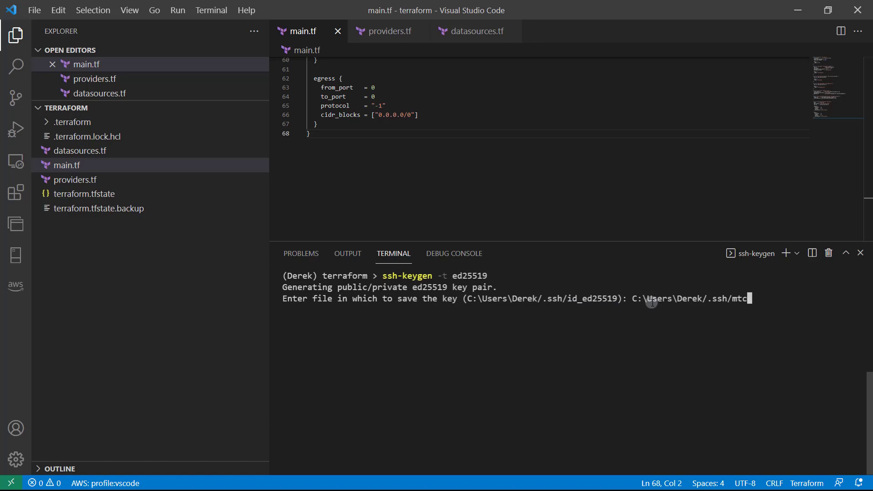
pyautogui.write('key')
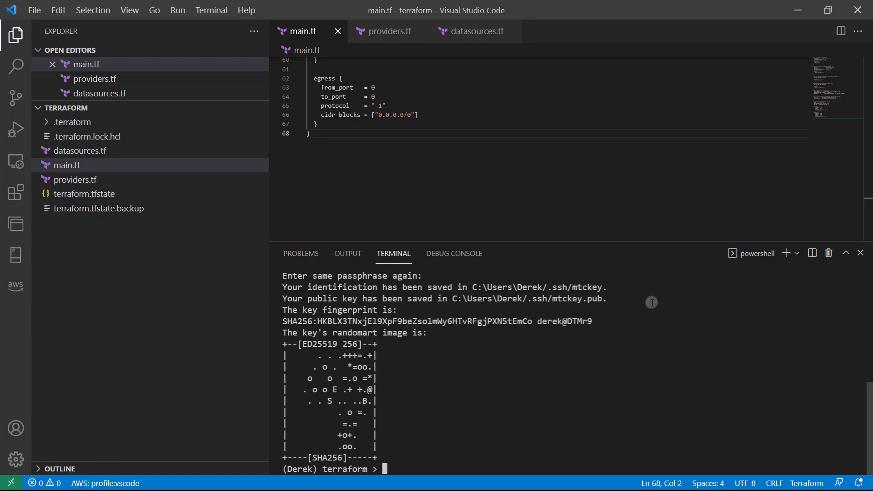
pyautogui.write('clear')
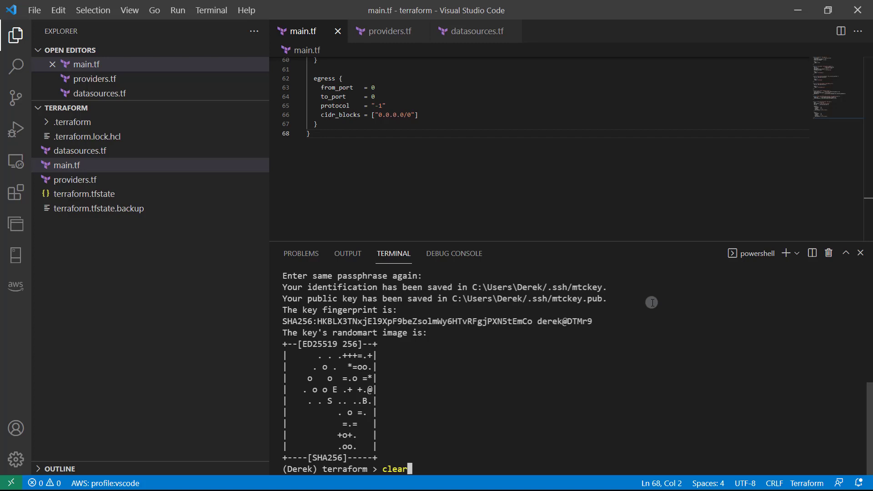
# Step: List the .ssh folder in the terminal and select mtckey.pub in the listing
pyautogui.press('Enter')
pyautogui.write('ls ~/.ssh')
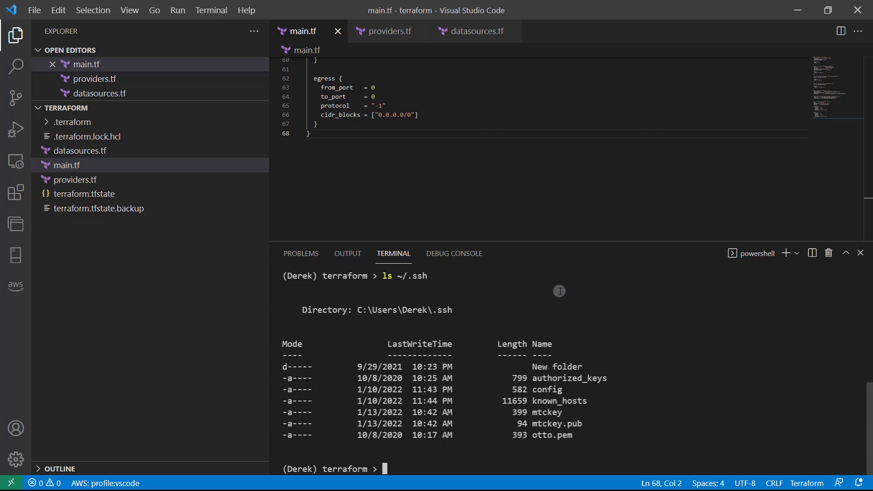
pyautogui.moveTo(567, 414)
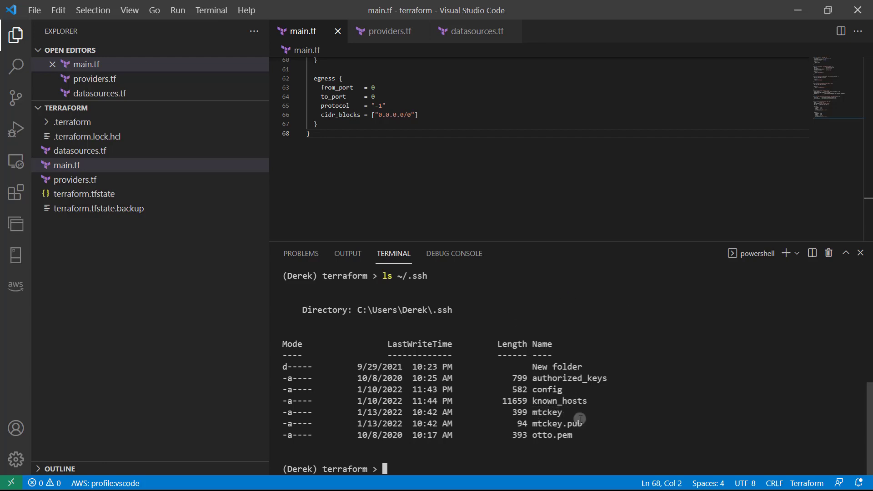
pyautogui.doubleClick(556, 424)
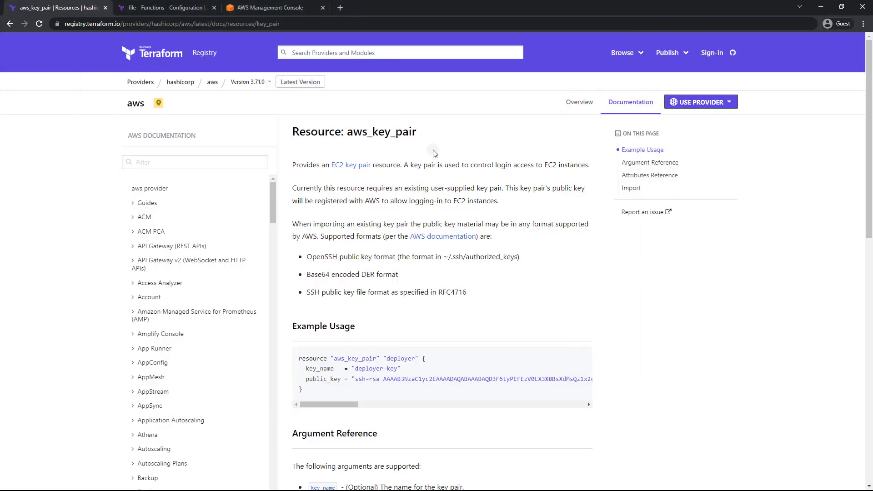
# Step: Scroll the aws_key_pair documentation to Example Usage and Argument Reference
pyautogui.scroll(-3)
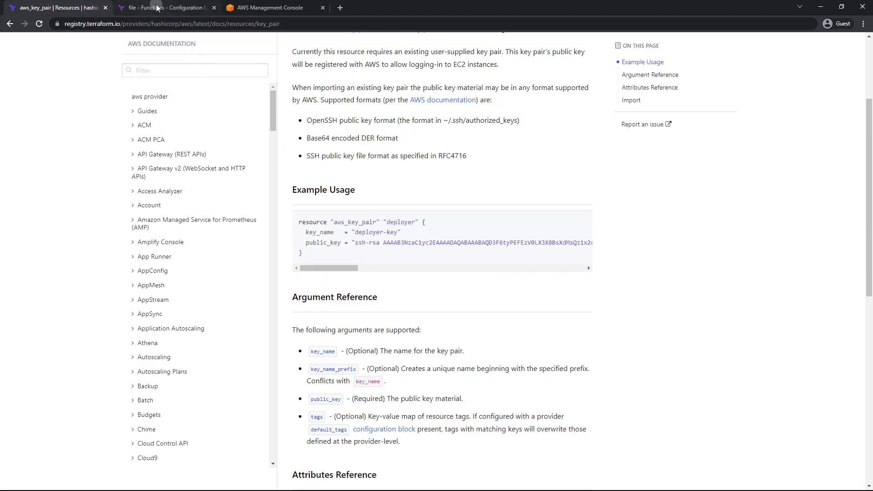
# Step: Review the file function documentation's examples alongside the aws_key_pair page
pyautogui.click(167, 7)
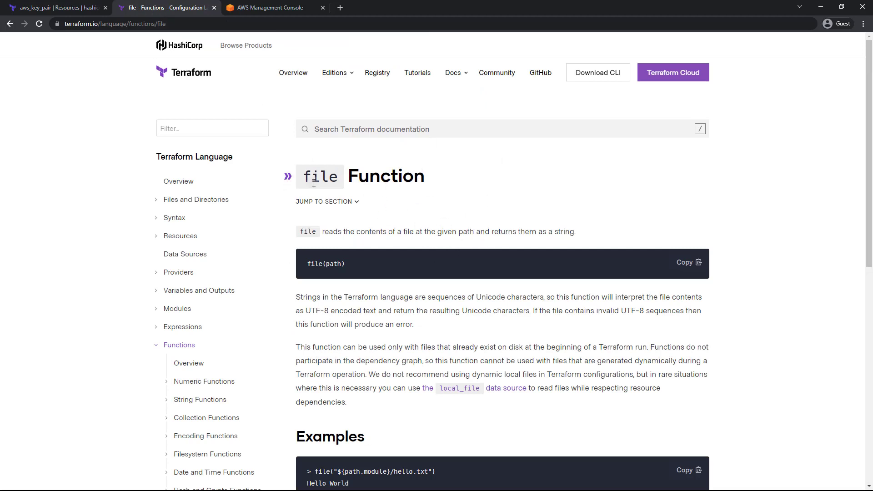
pyautogui.scroll(-3)
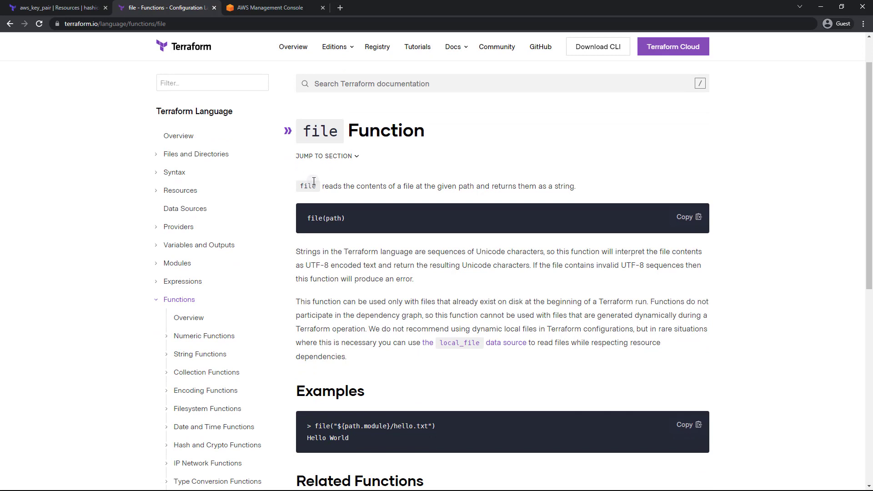
pyautogui.scroll(-3)
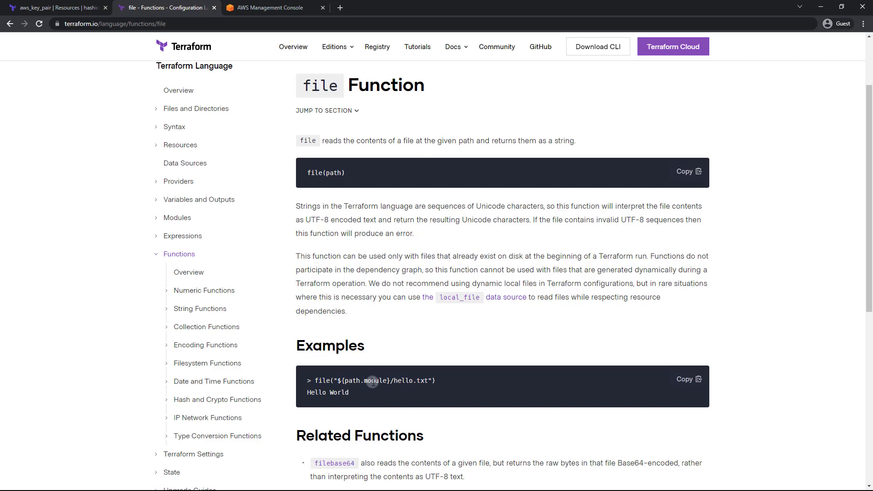
pyautogui.click(55, 8)
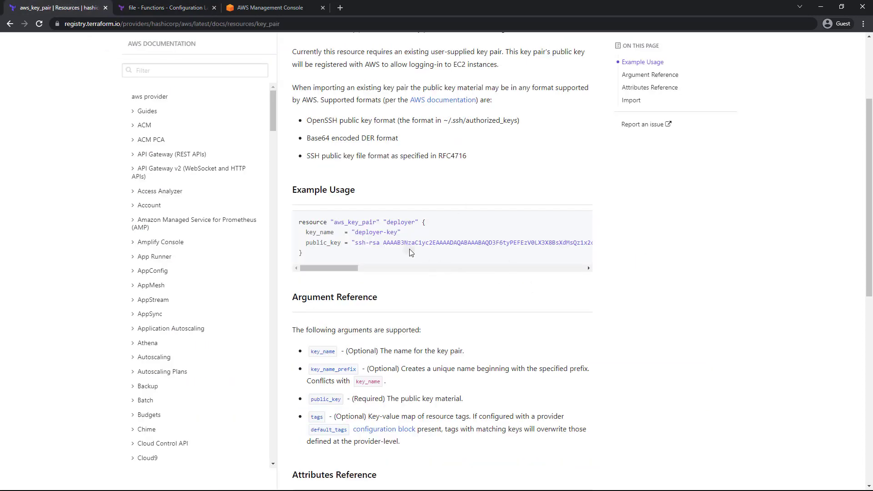
pyautogui.click(165, 7)
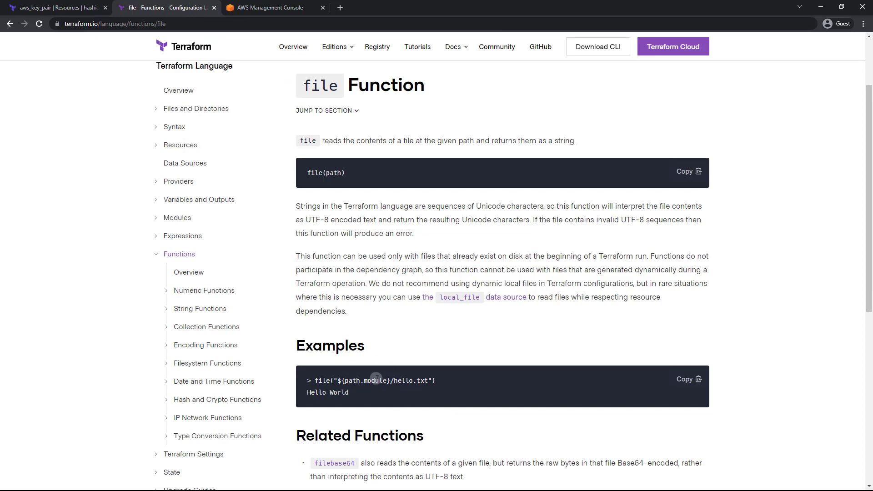
pyautogui.click(56, 7)
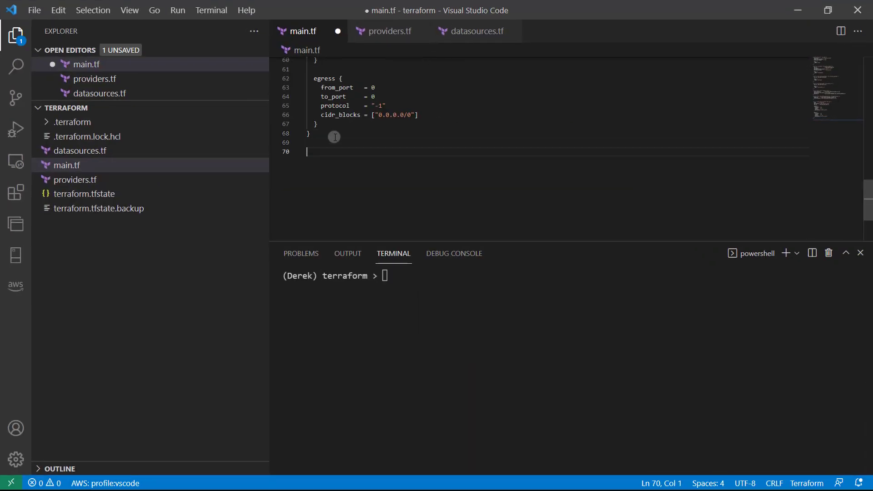
# Step: Add resource aws_key_pair "mtc_auth" with key_name mtckey in main.tf
pyautogui.write('resource "aws_key_pair')
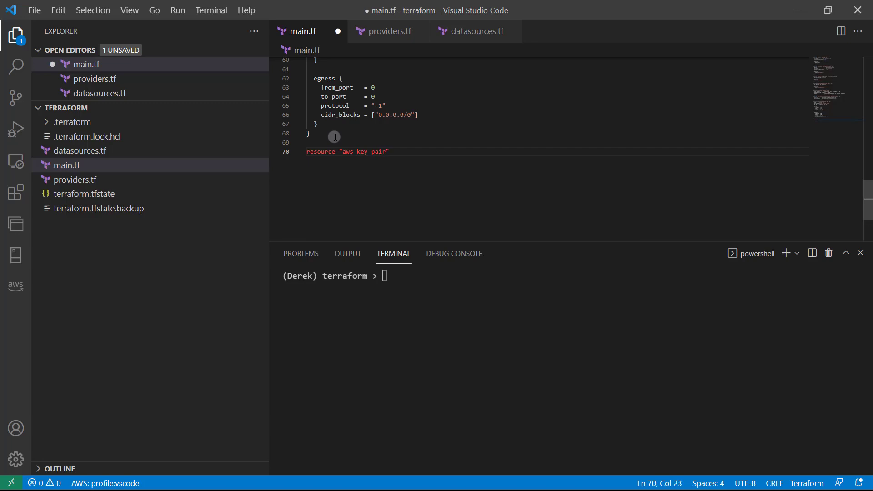
pyautogui.write('"mtc"')
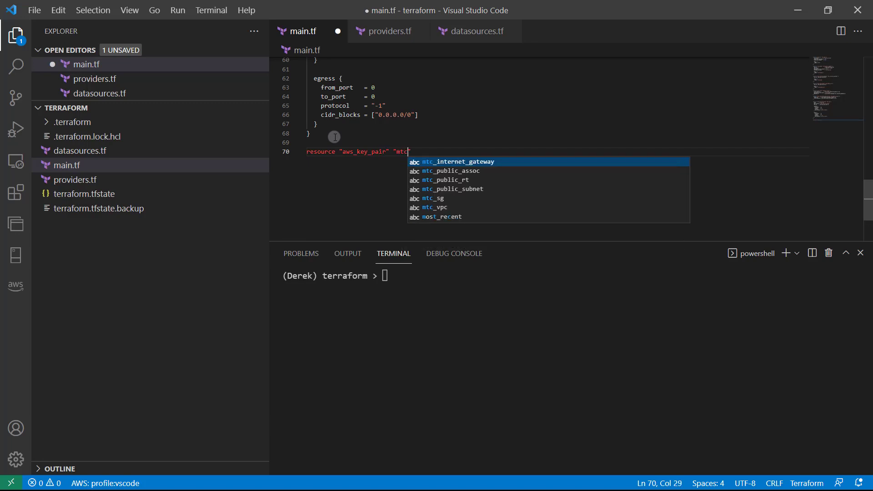
pyautogui.write('_auth')
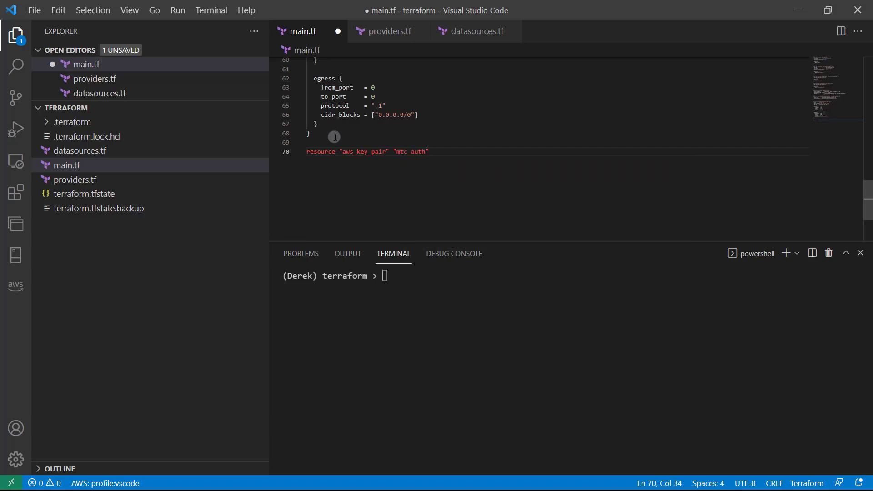
pyautogui.write('{')
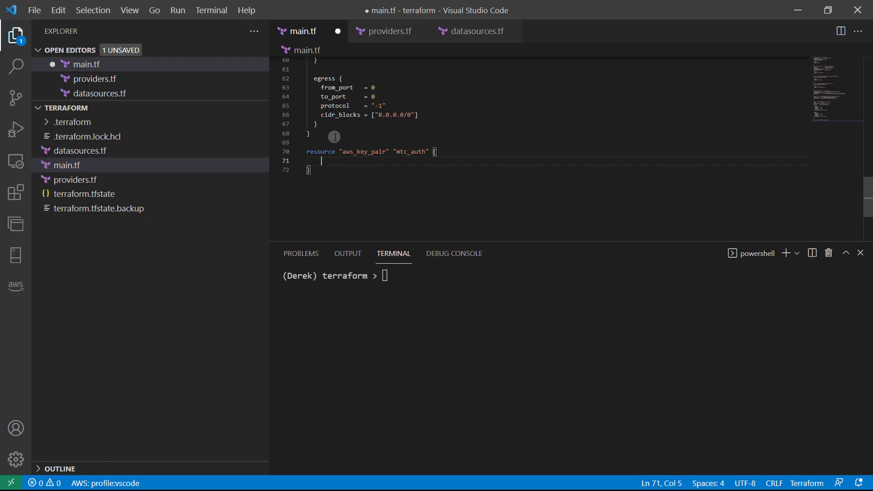
pyautogui.write('key_name = "')
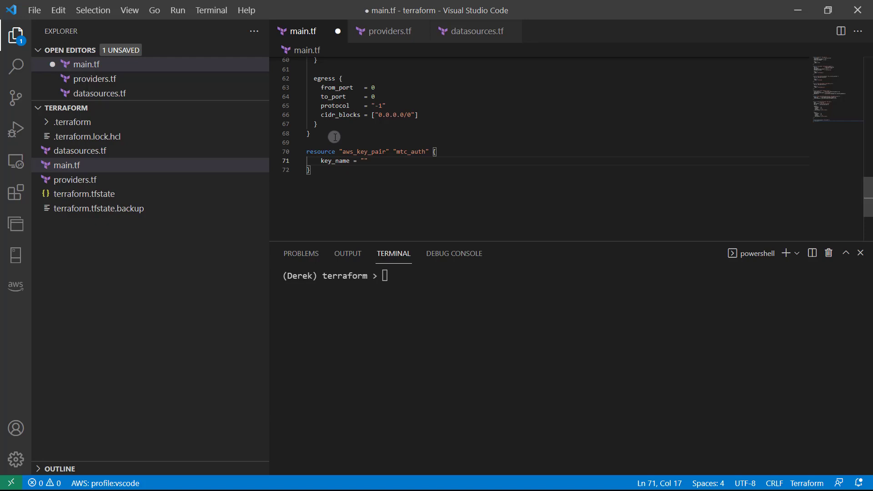
pyautogui.write('mtckey')
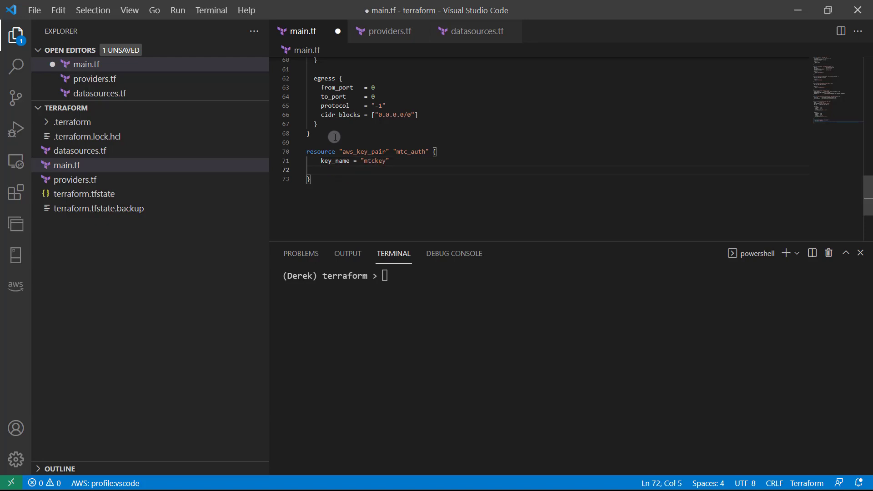
# Step: Set public_key = file("~/.ssh/mtckey.pub") and save main.tf
pyautogui.write('public_key')
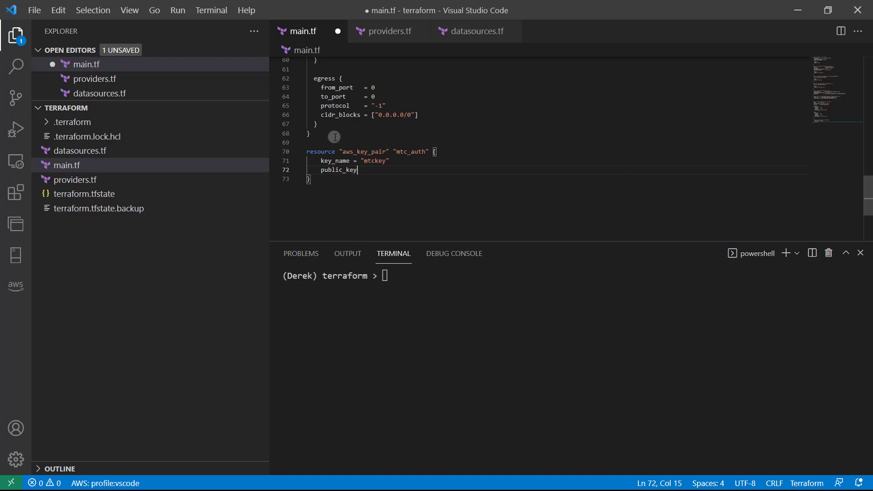
pyautogui.write('=')
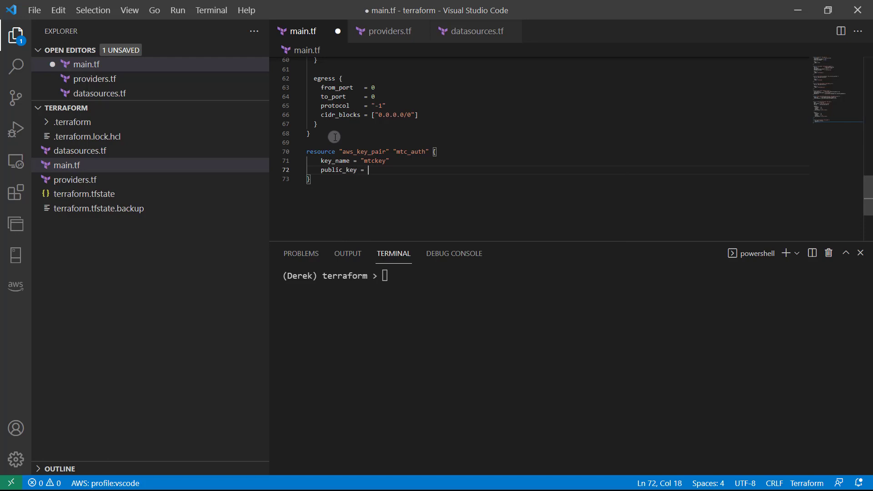
pyautogui.write('file()')
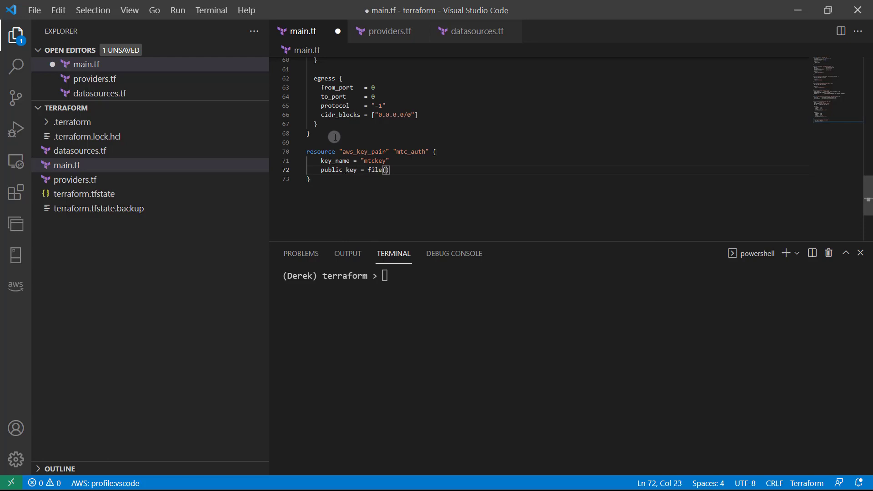
pyautogui.write('""')
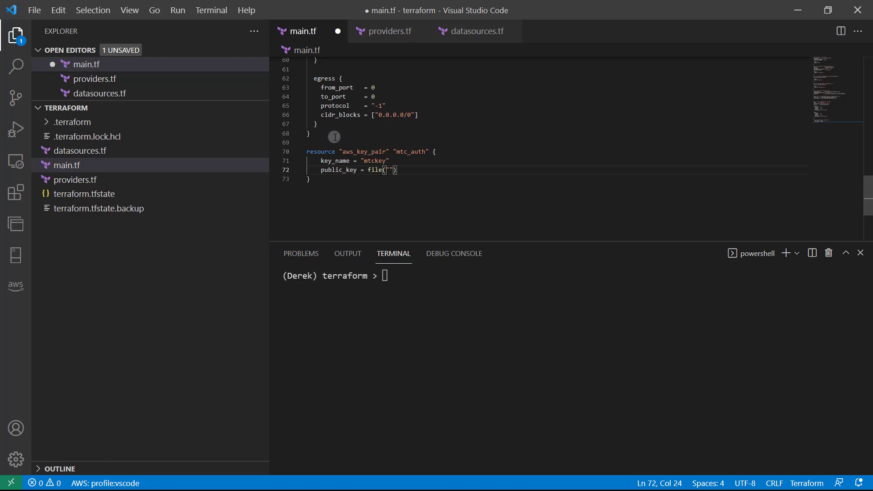
pyautogui.write('~/')
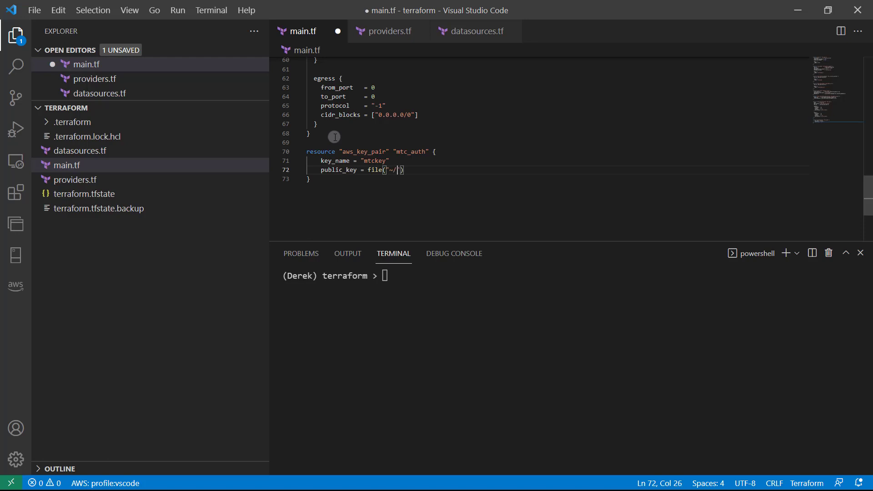
pyautogui.write('.ssh')
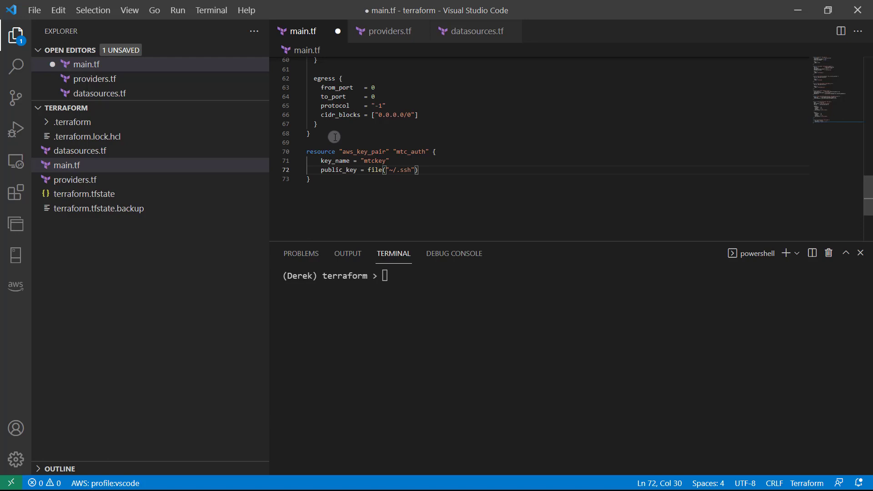
pyautogui.write('/mtckey')
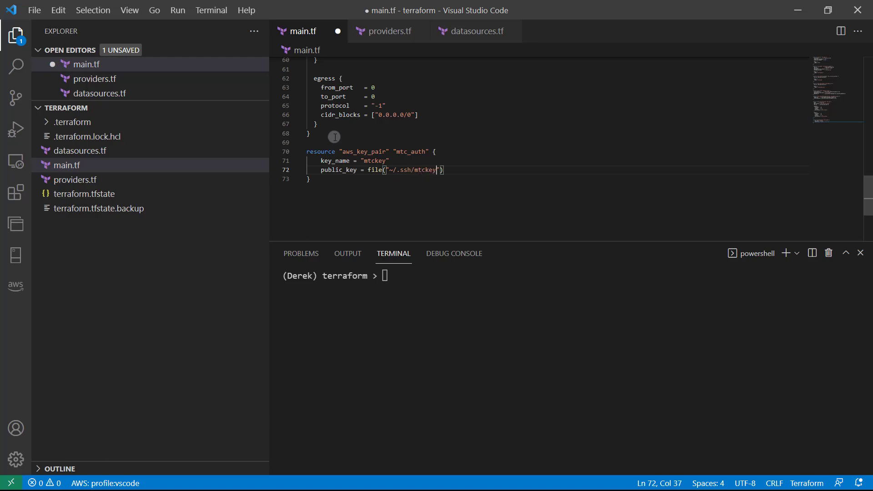
pyautogui.write('.pub')
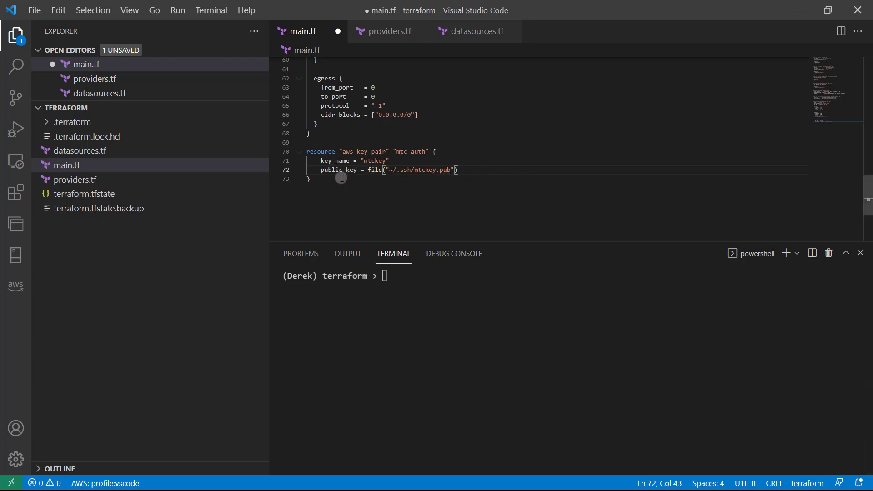
pyautogui.click(310, 179)
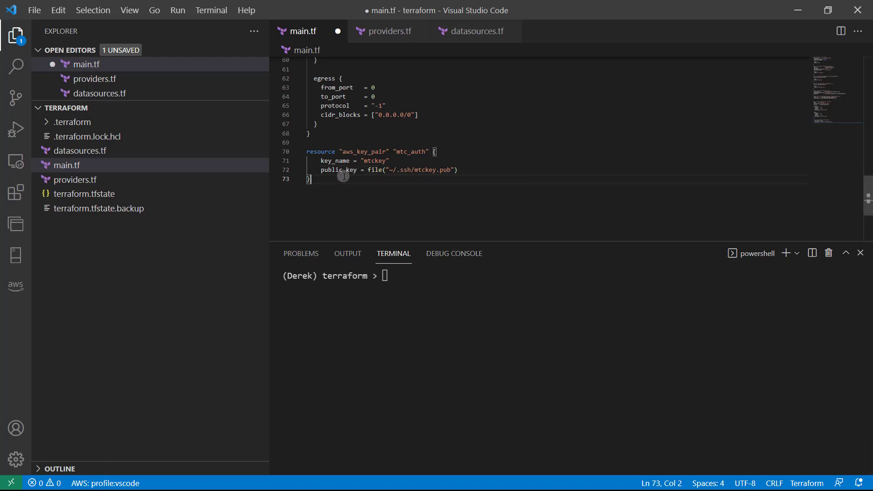
pyautogui.press('ctrl+s')
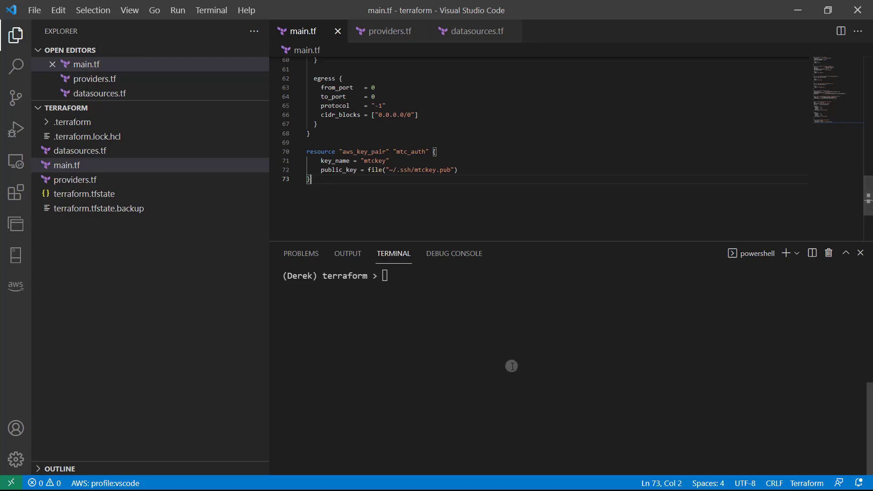
# Step: Run terraform plan, showing aws_key_pair.mtc_auth will be created
pyautogui.write('terraform pl')
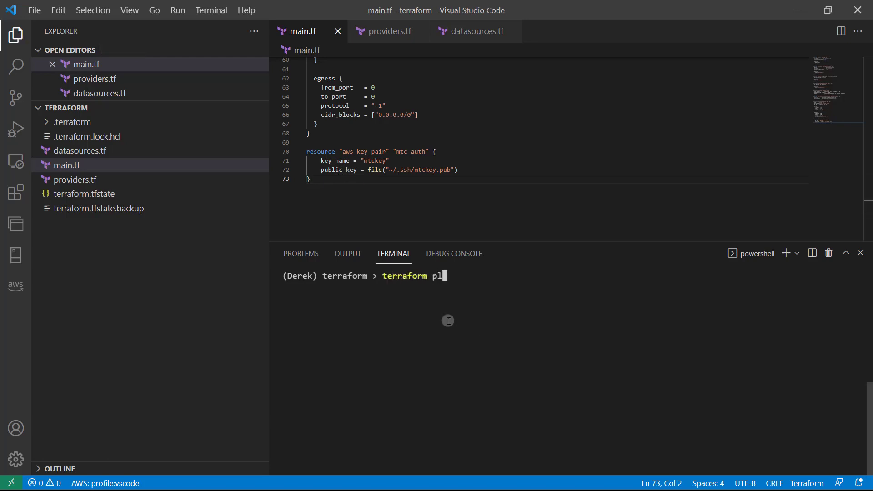
pyautogui.press('Enter')
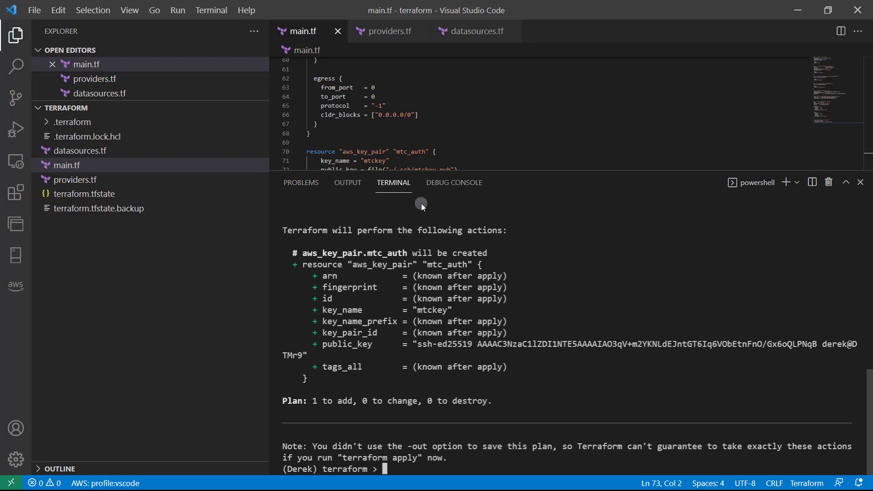
pyautogui.moveTo(589, 311)
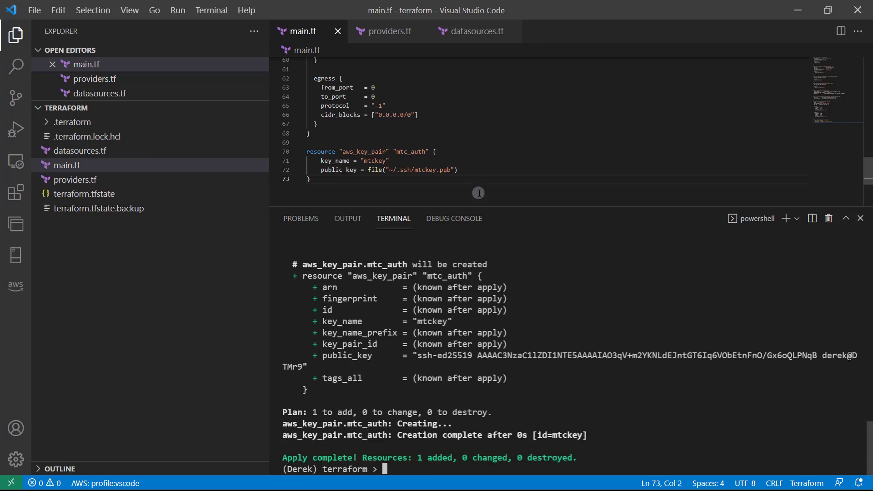
pyautogui.moveTo(380, 385)
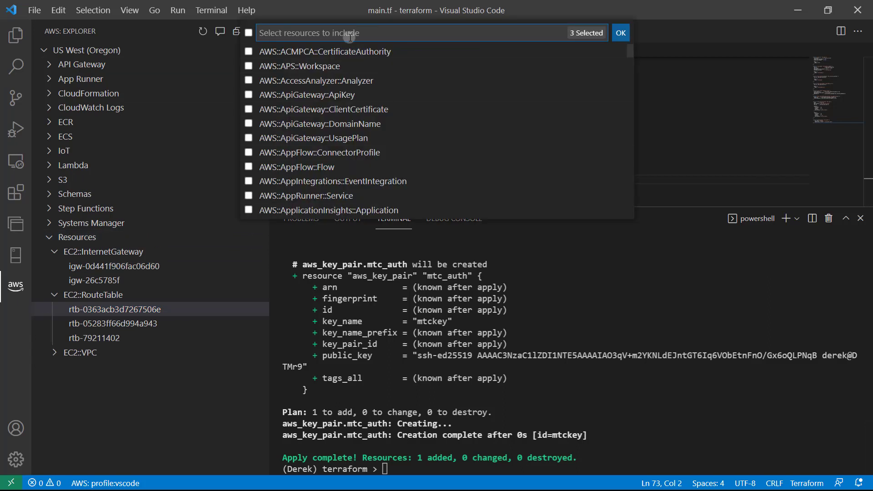
# Step: Filter the AWS Explorer resource types by 'key'
pyautogui.write('key')
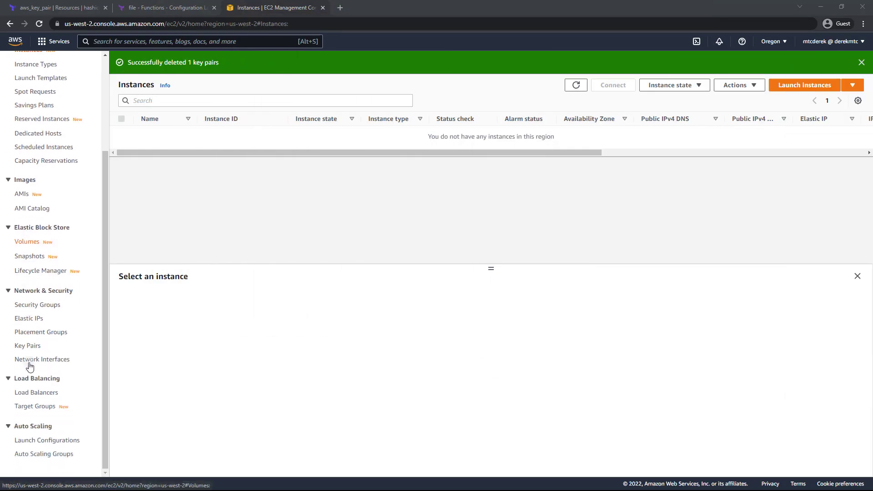
# Step: Show the EC2 Key Pairs list with mtckey of type ed25519
pyautogui.click(27, 346)
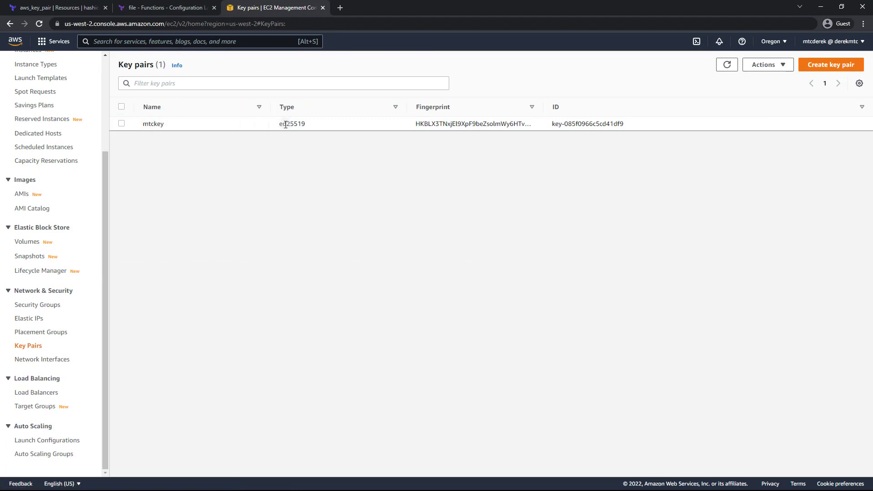
pyautogui.moveTo(331, 127)
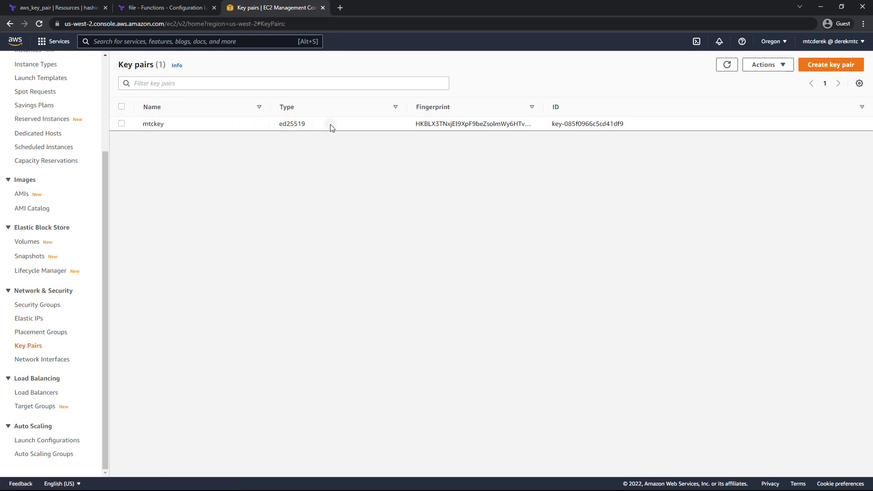